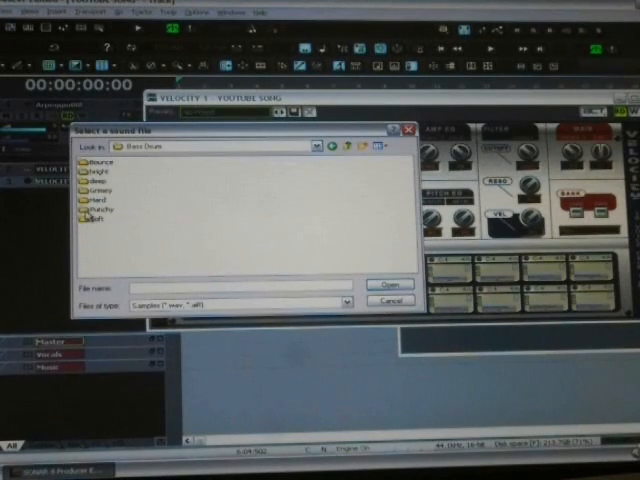
Step: Browse into a sound folder and choose a sound file to load into the synth
{"action": "left_click", "coordinate": [96, 160]}
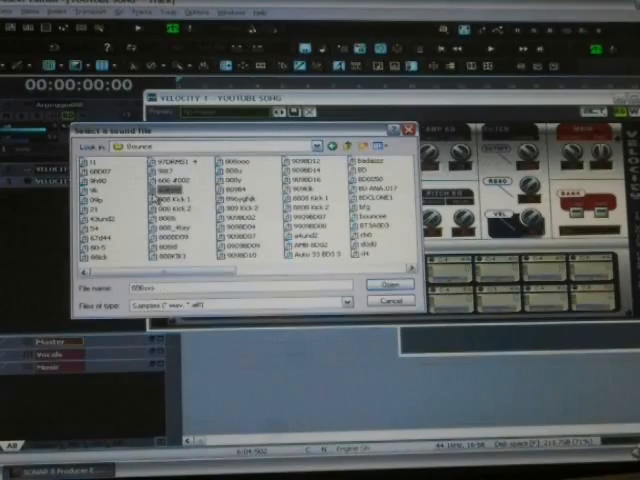
{"action": "left_click", "coordinate": [170, 208]}
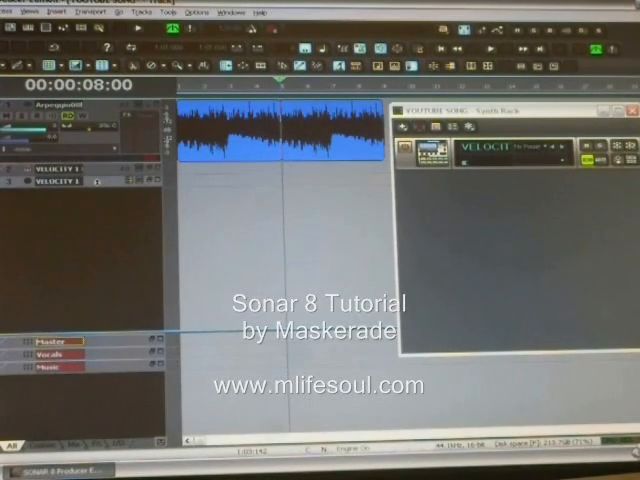
{"action": "mouse_move", "coordinate": [96, 204]}
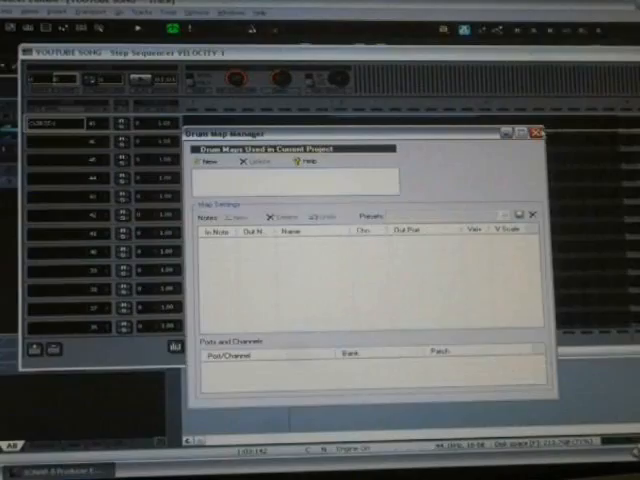
Step: Bring up the Step Sequencer and Drum Map Manager for the Velocity track
{"action": "left_click", "coordinate": [534, 132]}
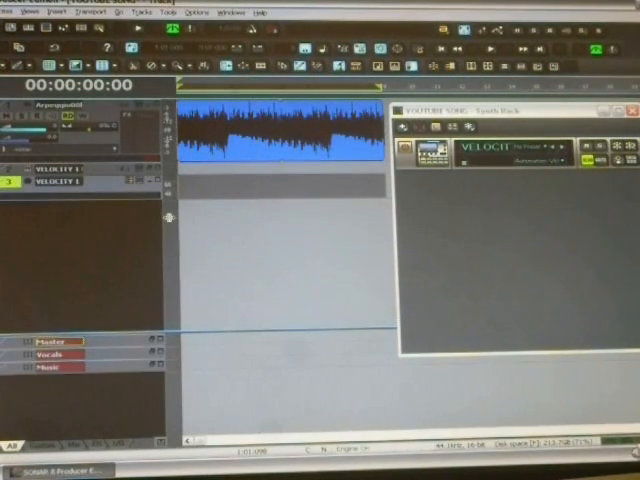
Step: Close the sequencer windows and return to the Track view with Velocity showing
{"action": "left_click", "coordinate": [492, 48]}
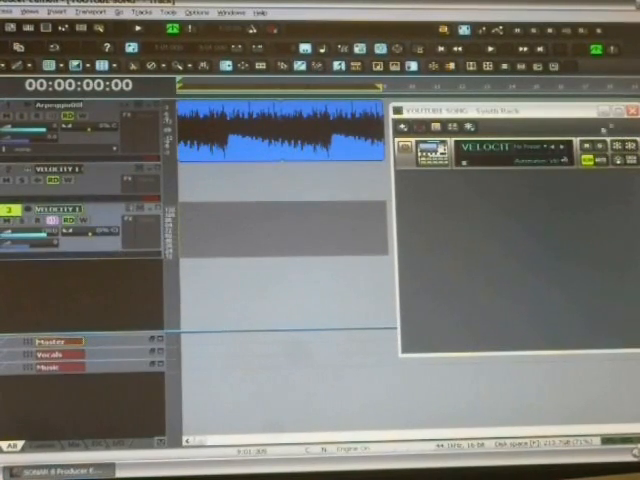
Step: Show the Velocity synth's property page from the Synth Rack
{"action": "left_click", "coordinate": [632, 110]}
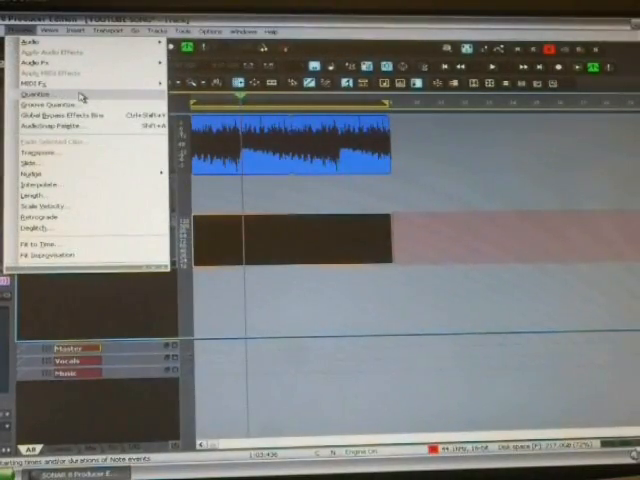
Step: Quantize the drum MIDI clip to 16th notes and play back the loop
{"action": "left_click", "coordinate": [40, 90]}
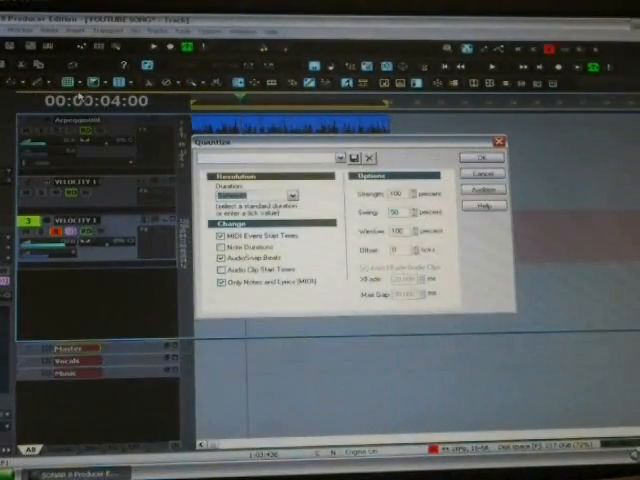
{"action": "left_click", "coordinate": [484, 158]}
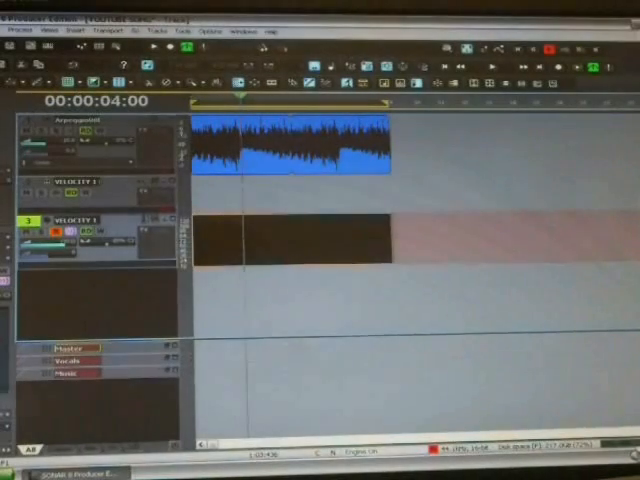
{"action": "left_click", "coordinate": [492, 66]}
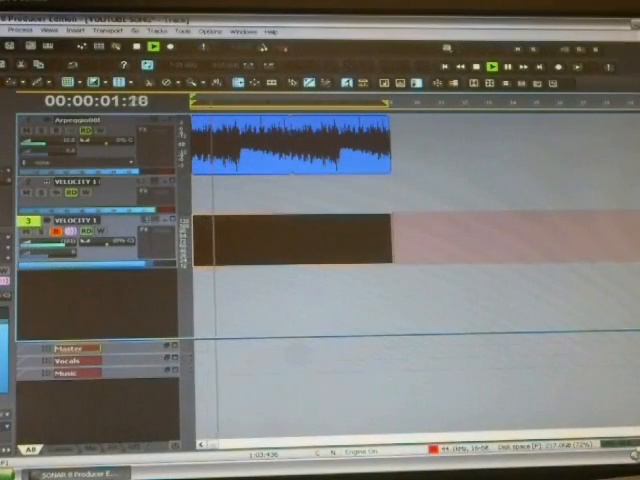